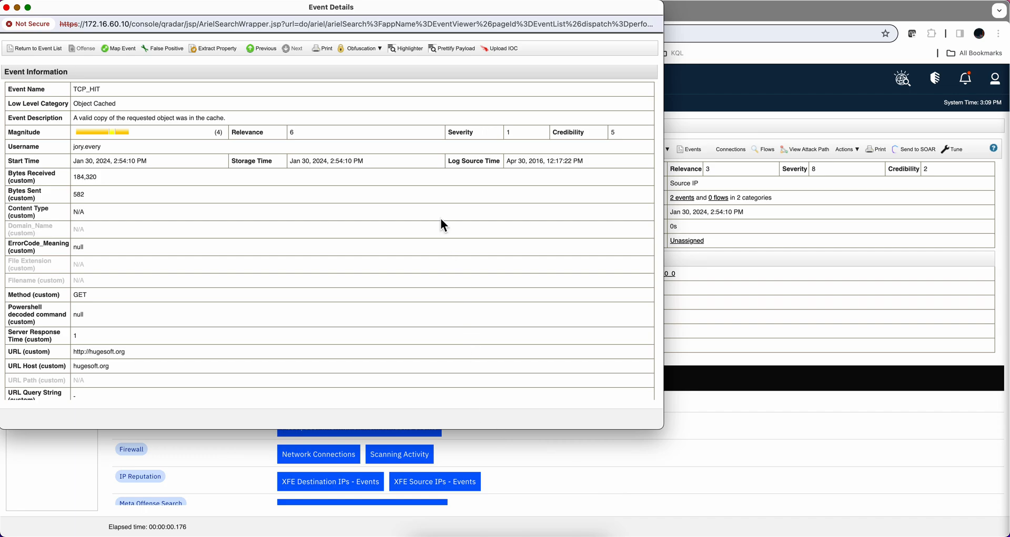
- Scroll the Event Details down to the X-Force DST Lookup row showing Malware Confidence 86
scroll("down", 3)
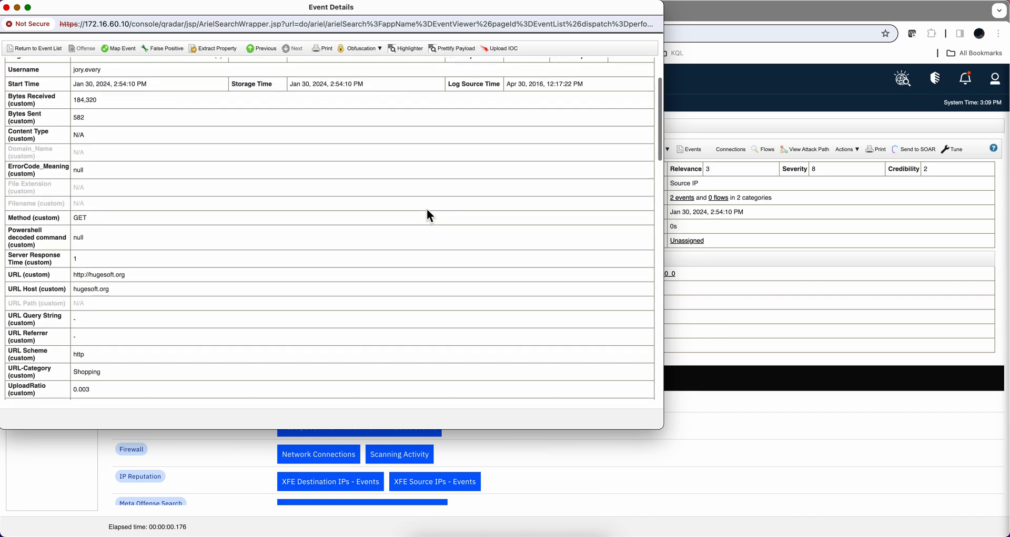
scroll("down", 3)
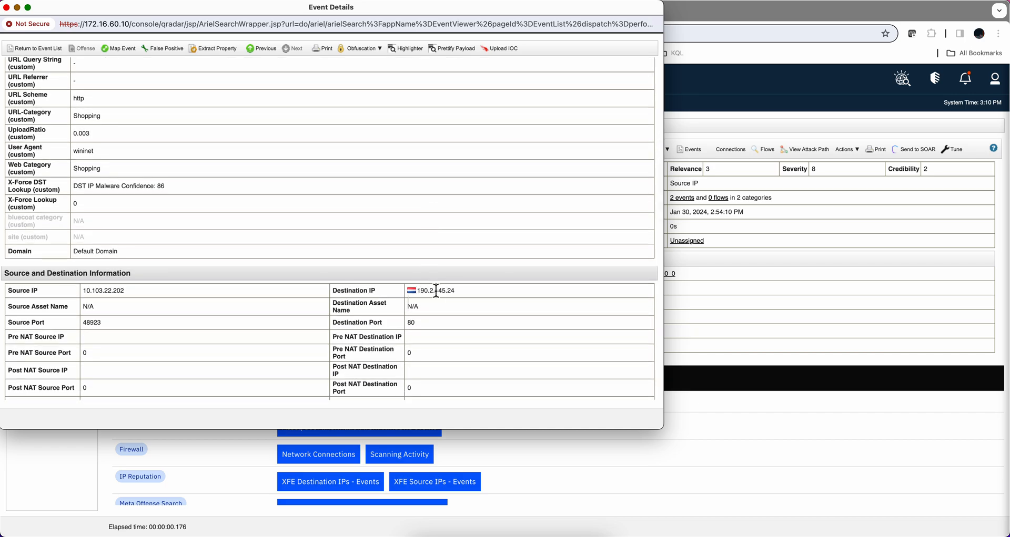
right_click(431, 290)
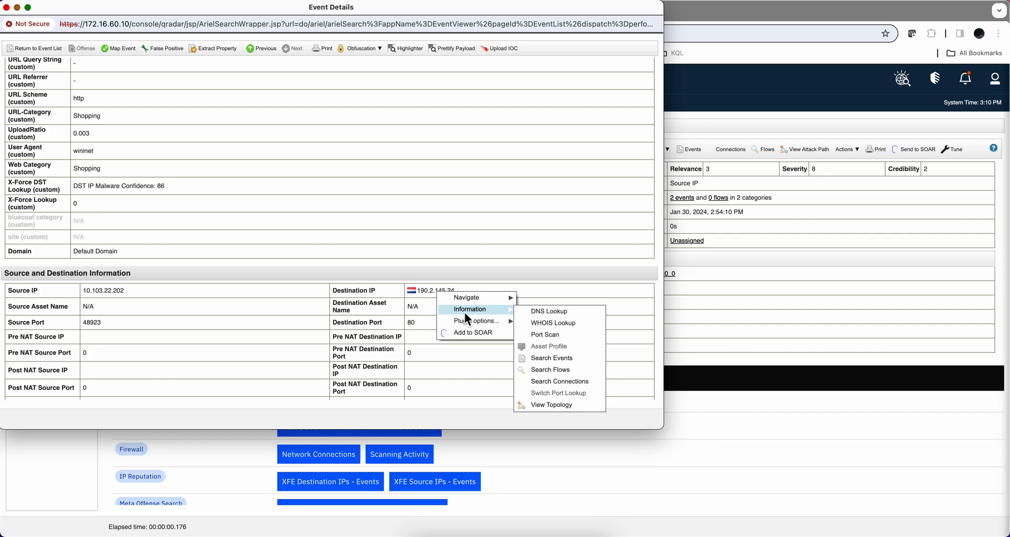
mouse_move(545, 328)
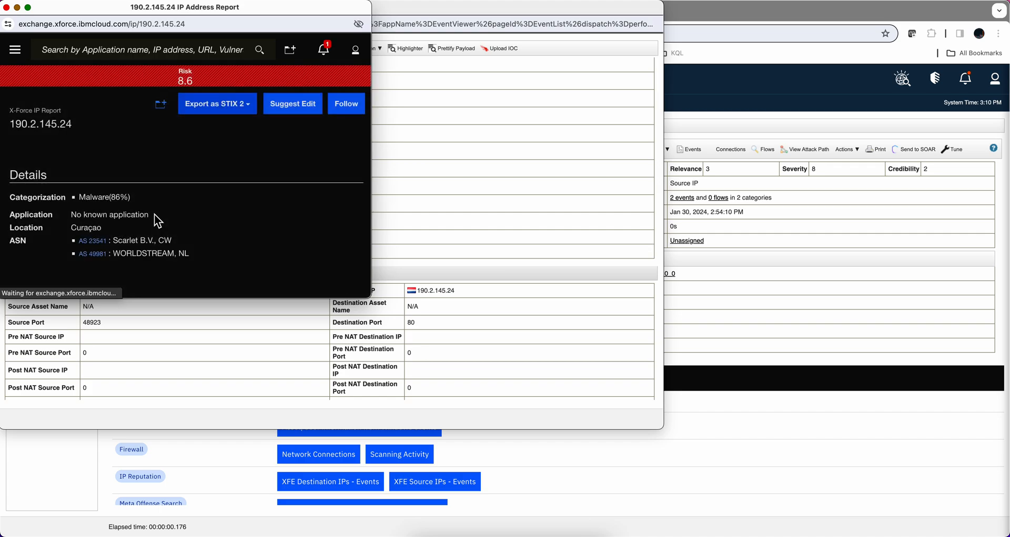
mouse_move(74, 126)
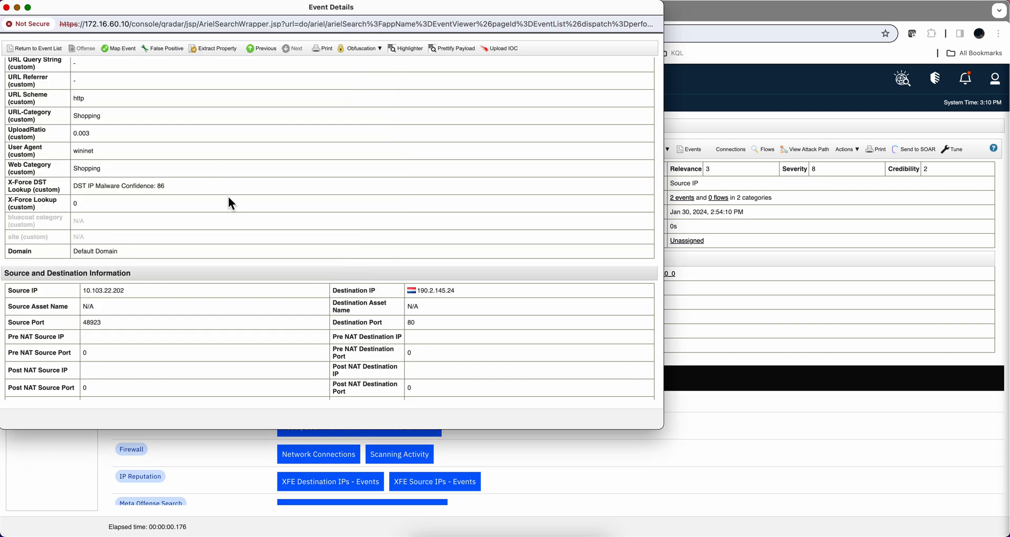
mouse_move(198, 261)
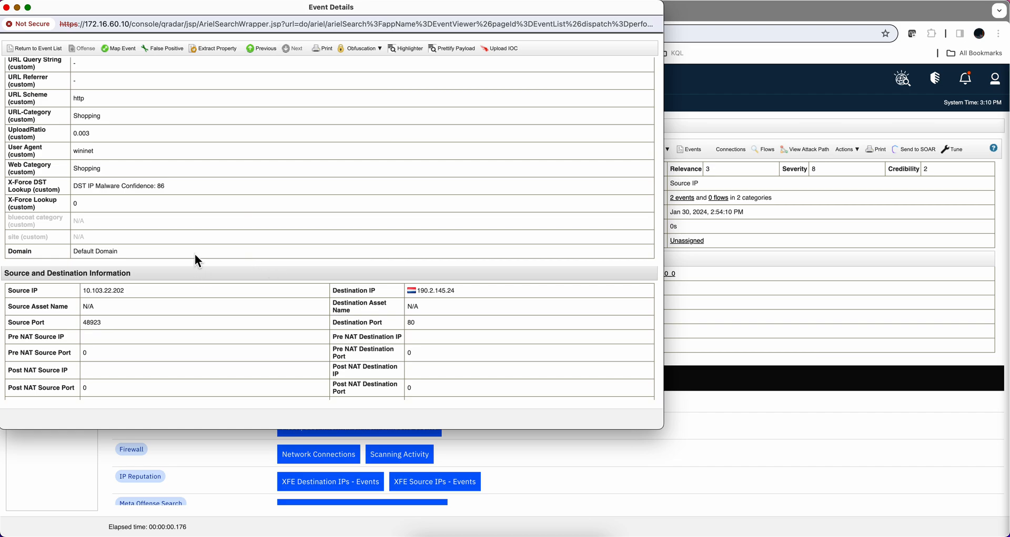
- Scroll back up through the TCP_HIT event details
scroll("up", 3)
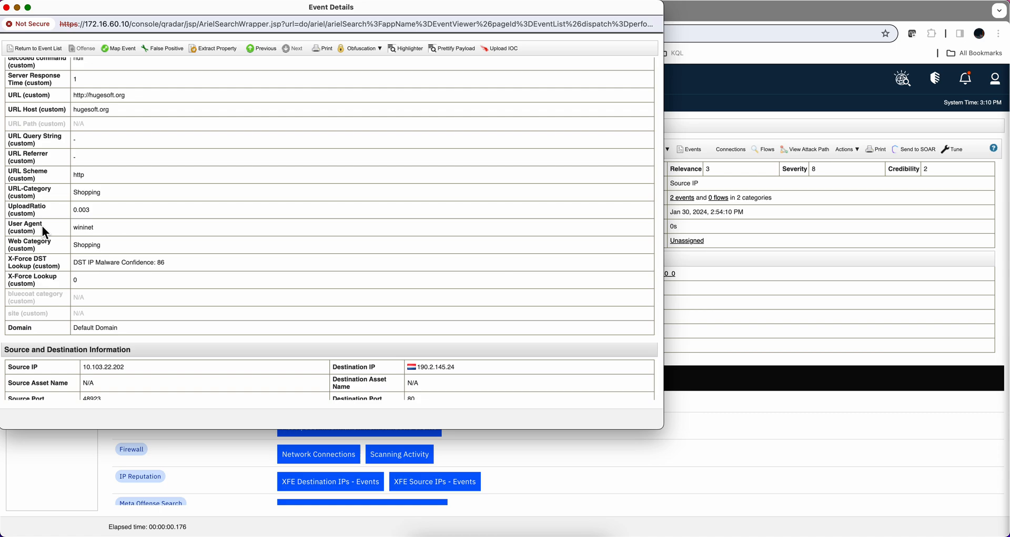
mouse_move(13, 135)
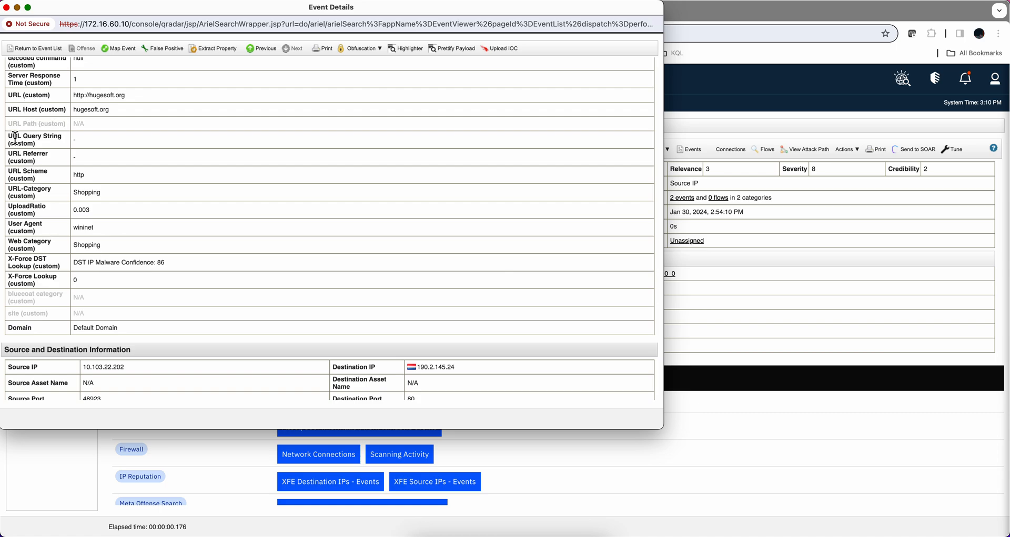
scroll("up", 3)
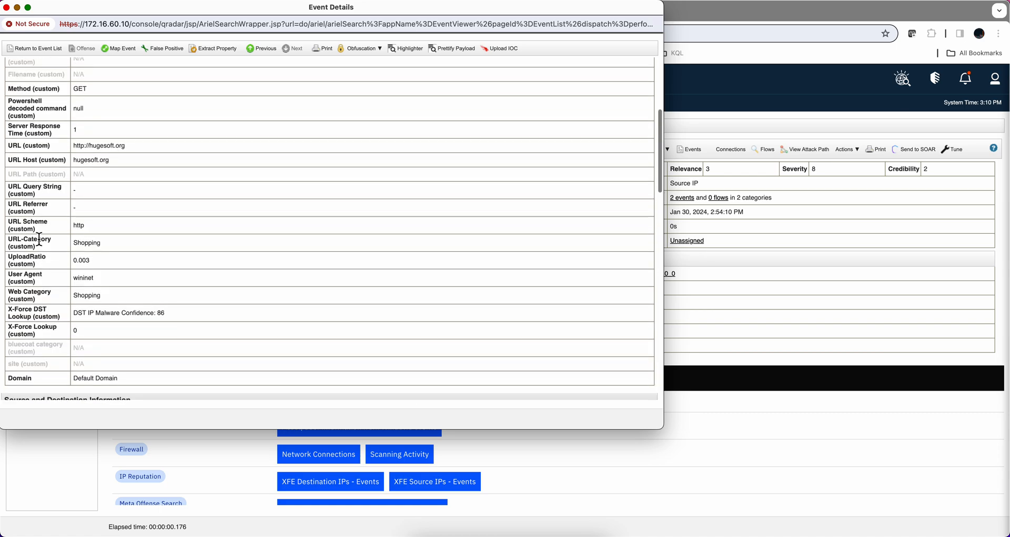
scroll("up", 3)
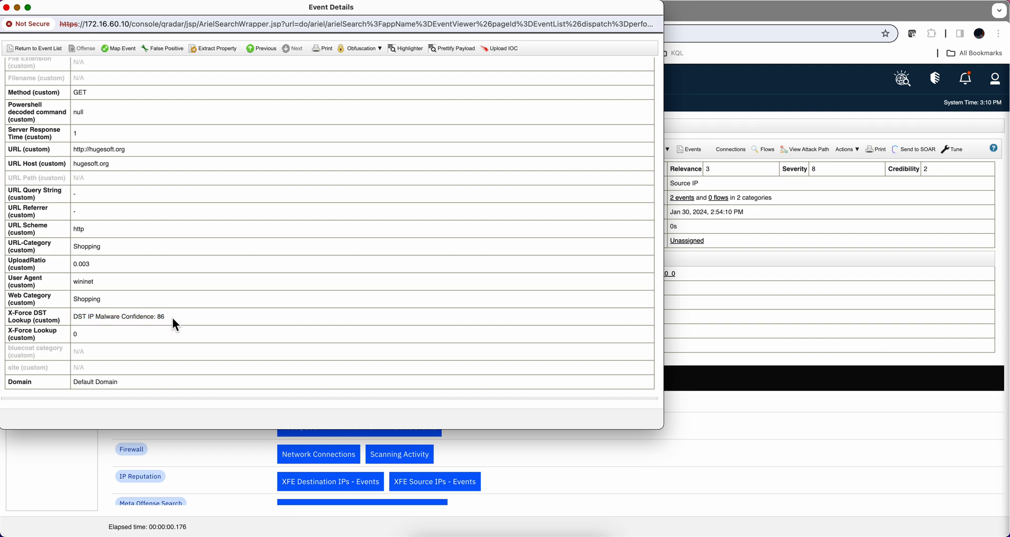
mouse_move(64, 341)
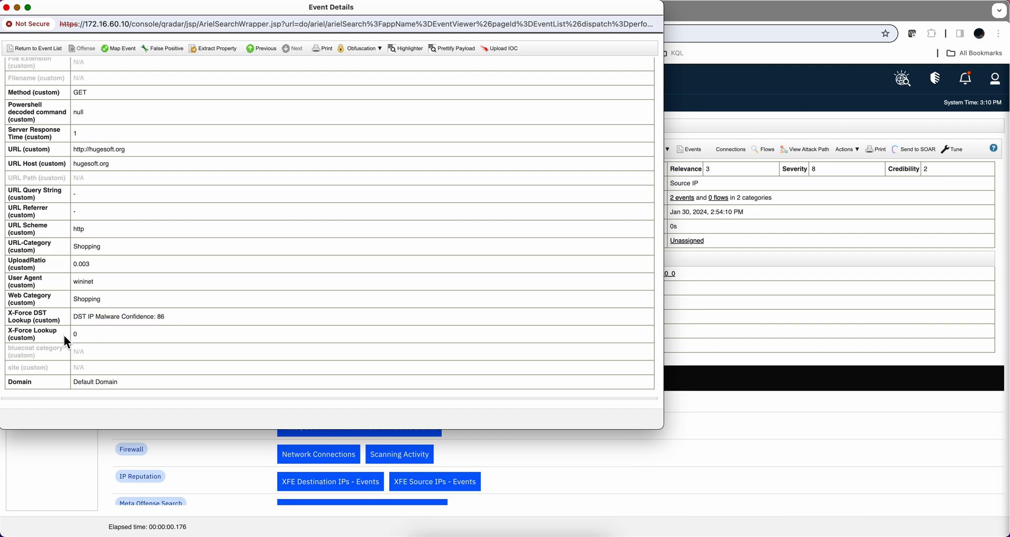
mouse_move(60, 339)
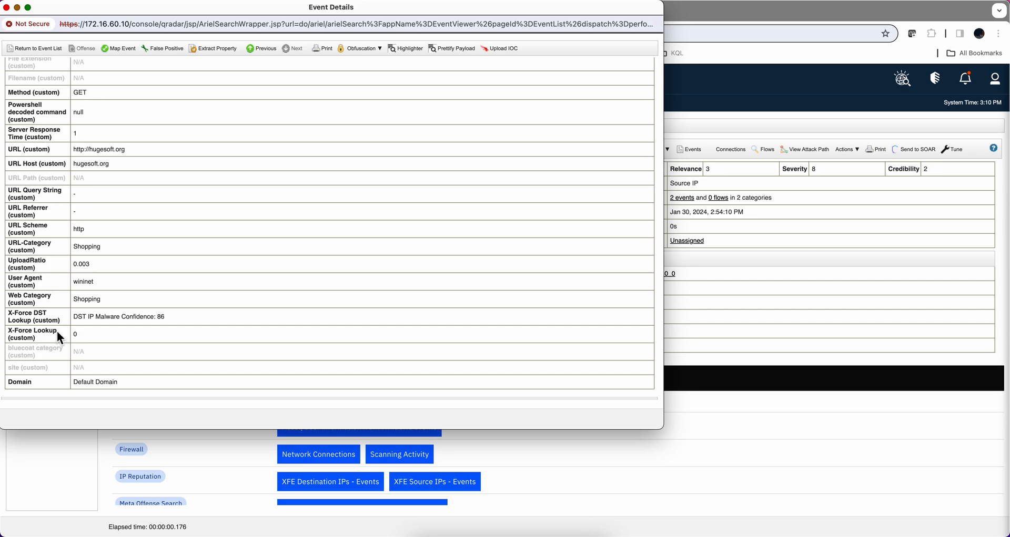
mouse_move(45, 278)
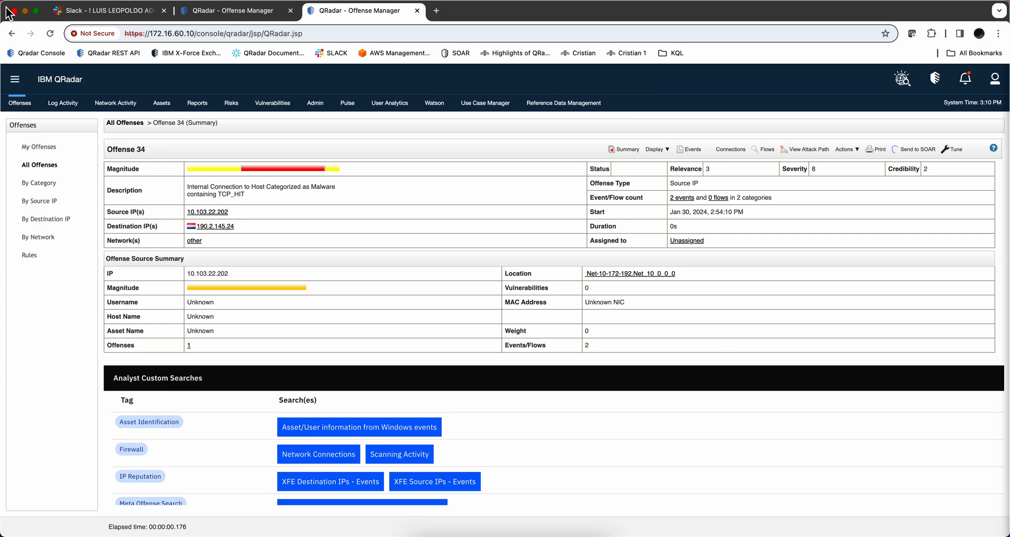
- From the Admin tab's Data Sources, open Custom Event Properties
left_click(315, 103)
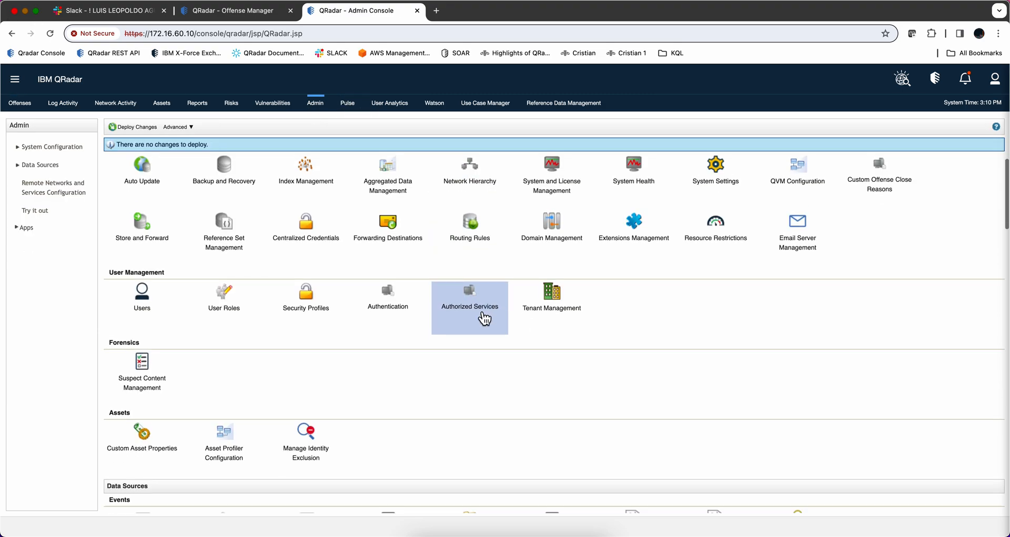
scroll("down", 3)
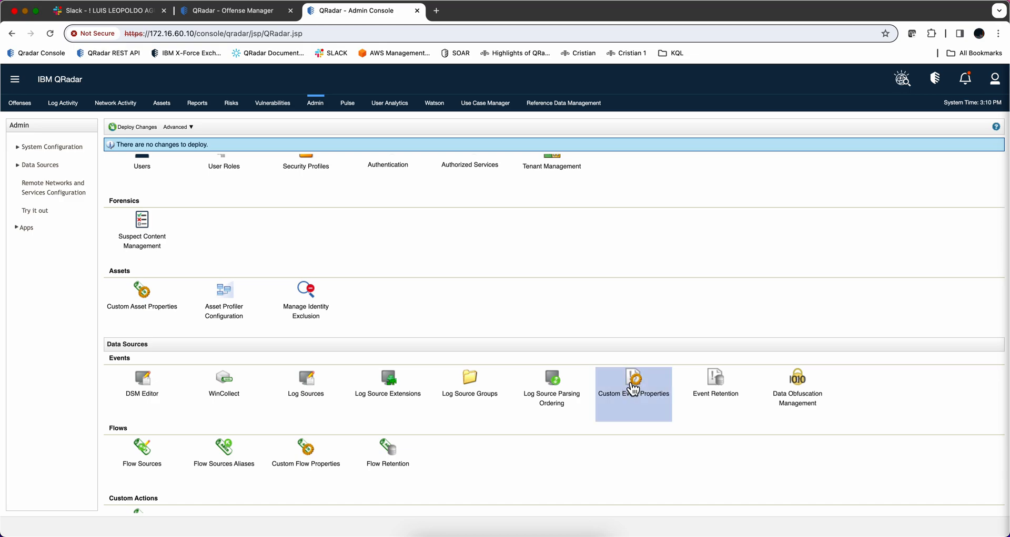
left_click(632, 378)
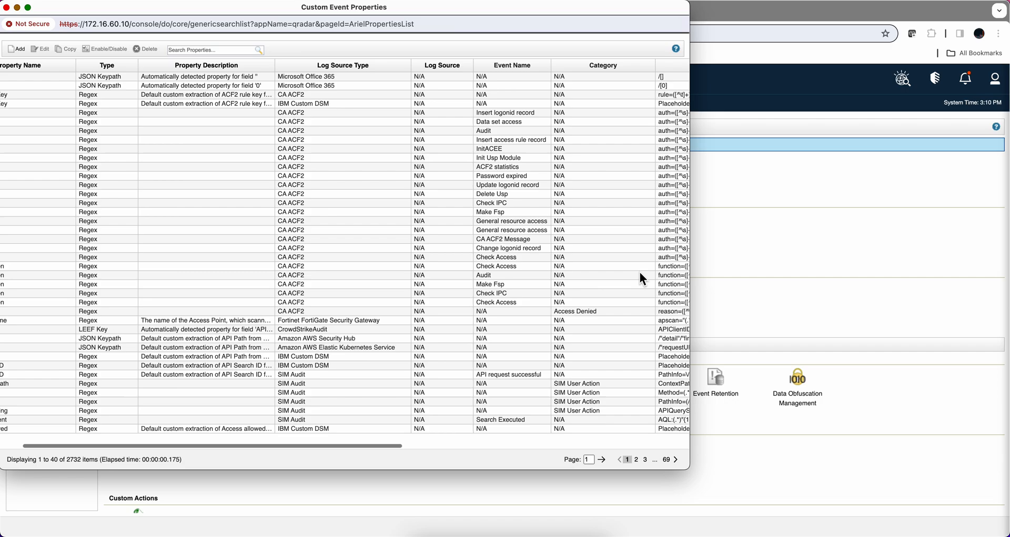
- Select the X-Force DST Lookup row in the Custom Event Properties list
scroll("right", 3)
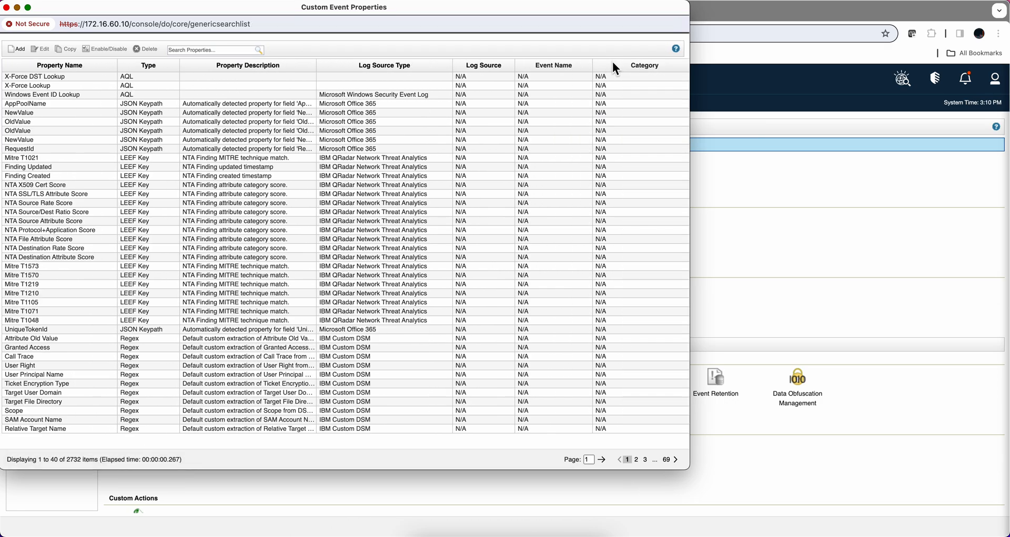
left_click(596, 65)
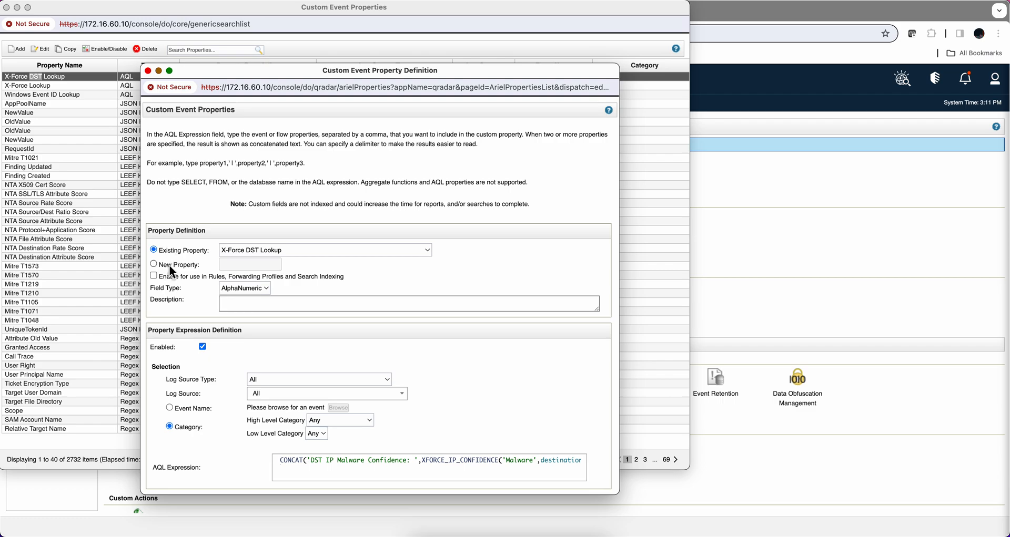
mouse_move(264, 252)
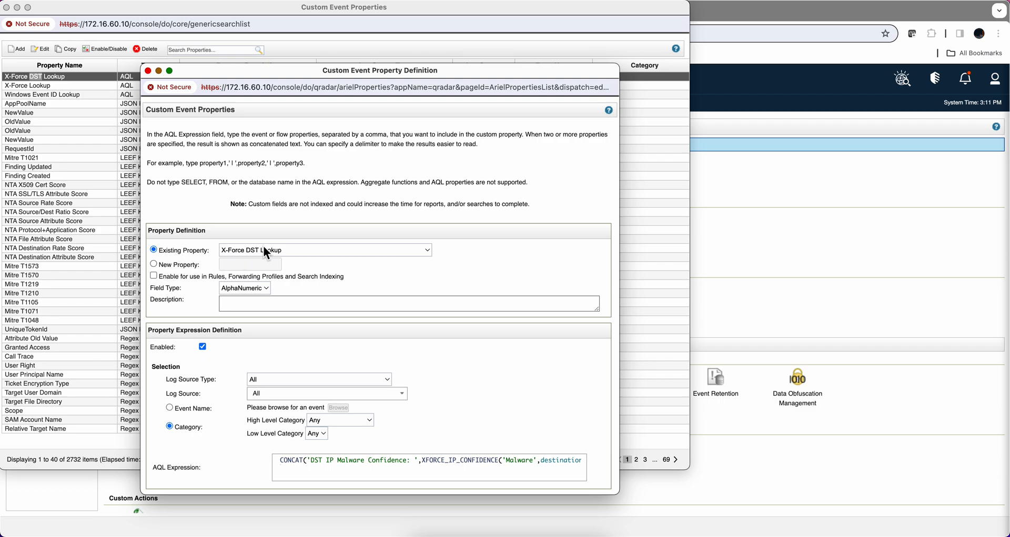
mouse_move(270, 262)
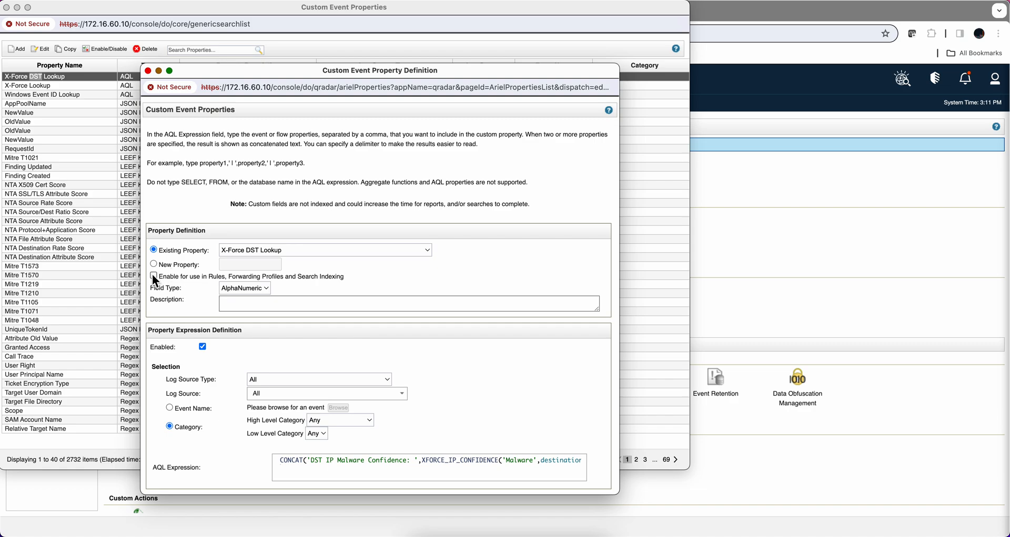
- Edit X-Force DST Lookup to review its CONCAT and XFORCE_IP_CONFIDENCE expression
left_click(154, 276)
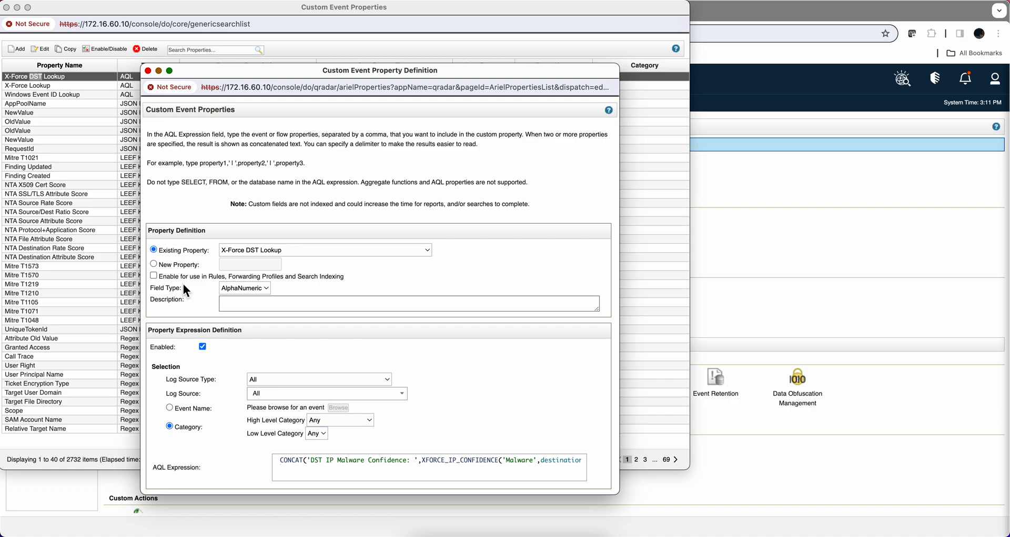
mouse_move(258, 385)
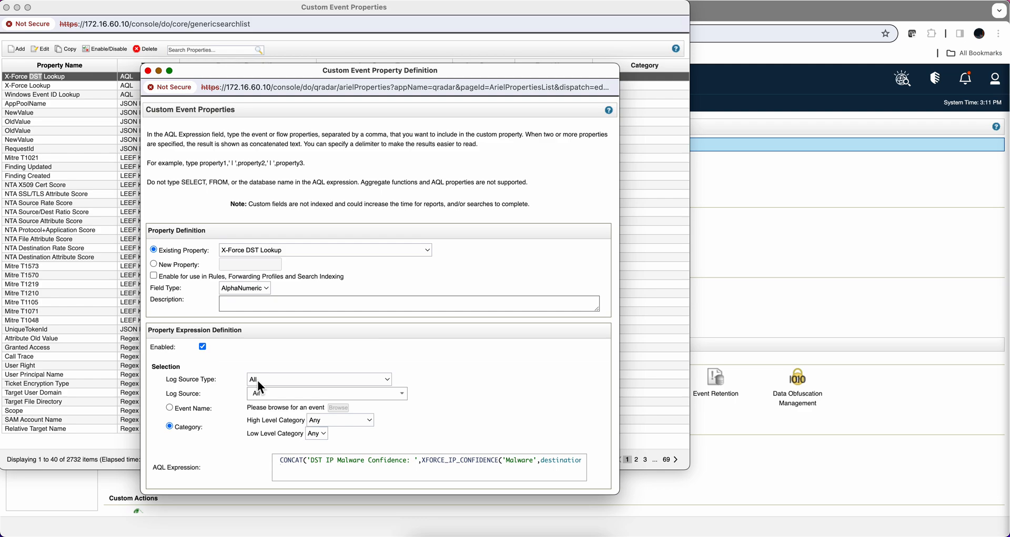
mouse_move(270, 386)
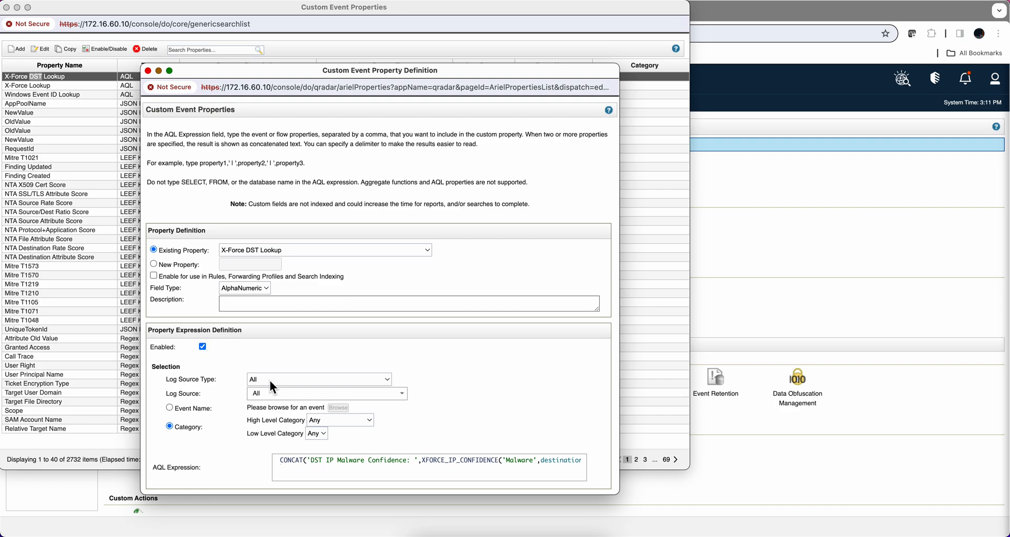
mouse_move(269, 407)
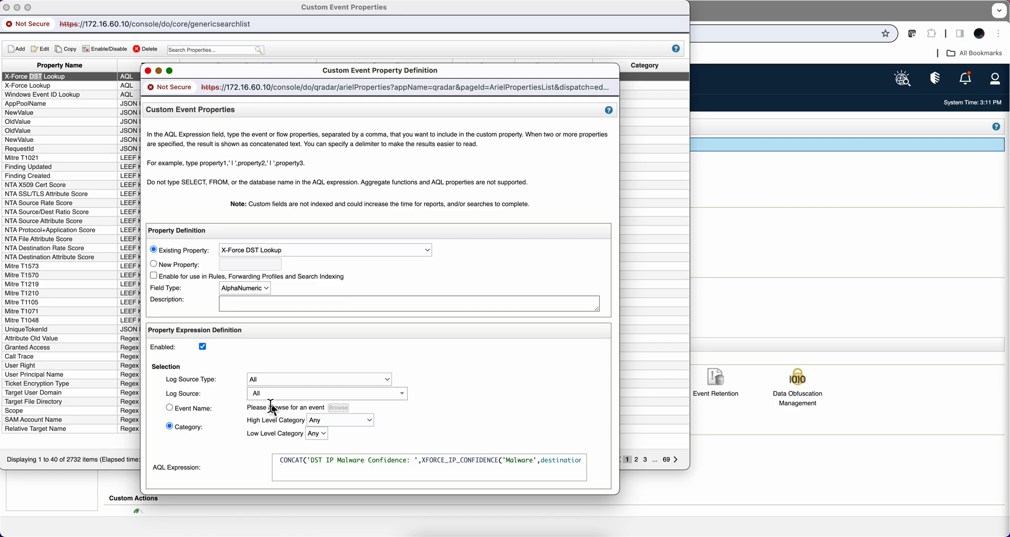
mouse_move(291, 427)
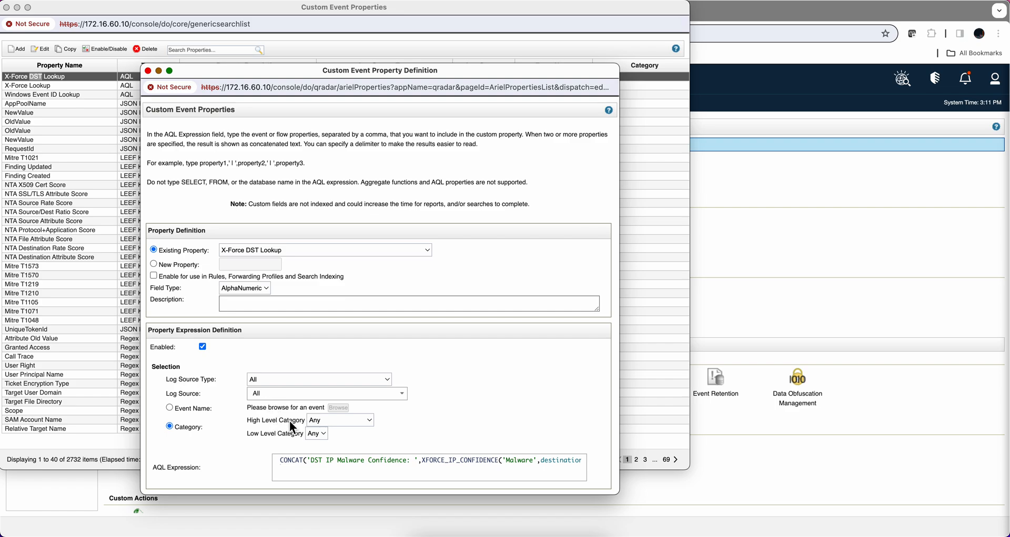
mouse_move(307, 424)
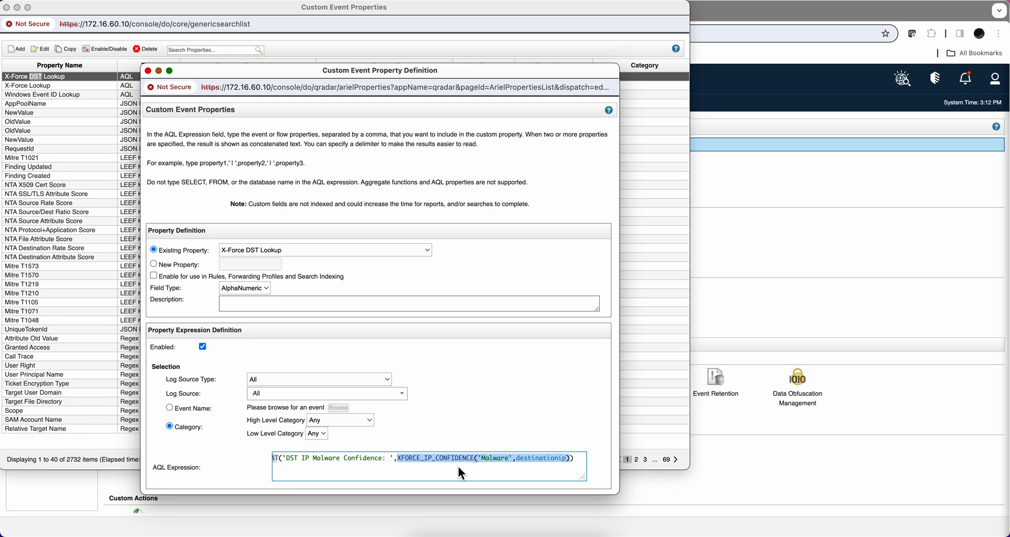
mouse_move(471, 468)
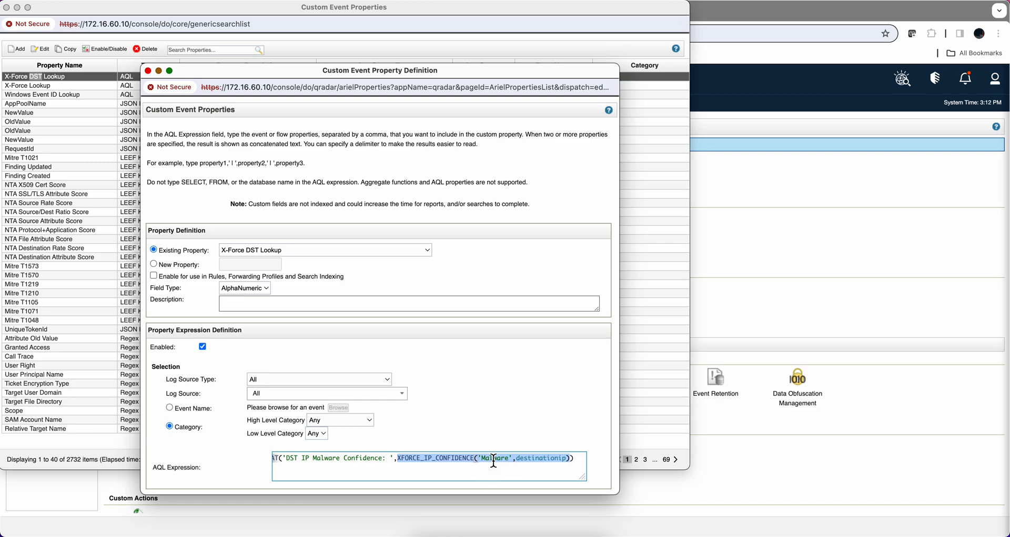
mouse_move(543, 461)
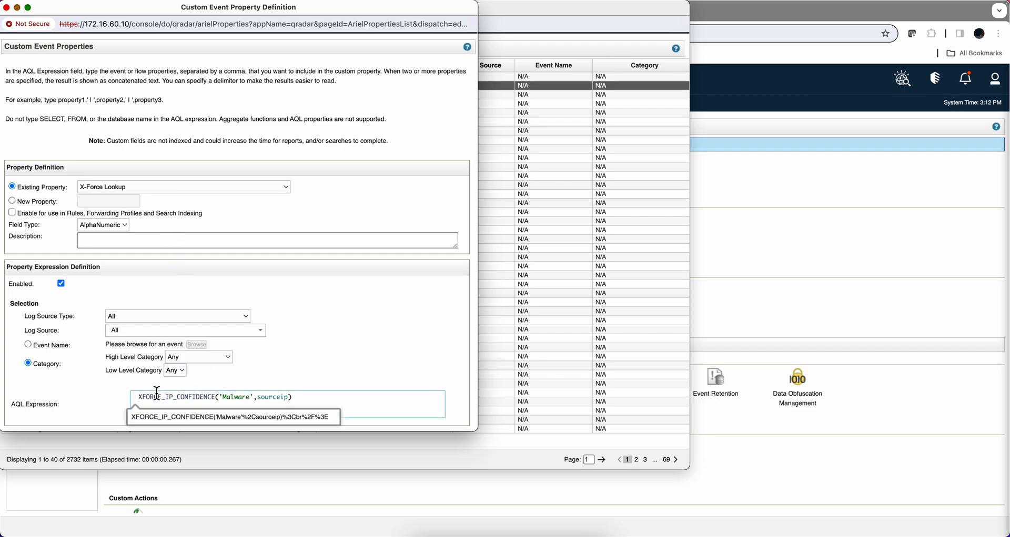
mouse_move(215, 391)
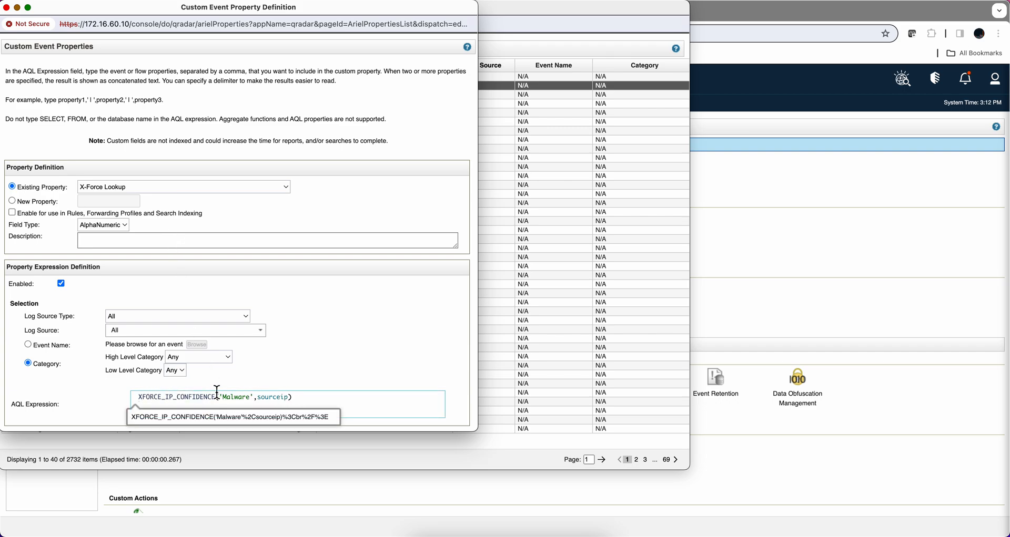